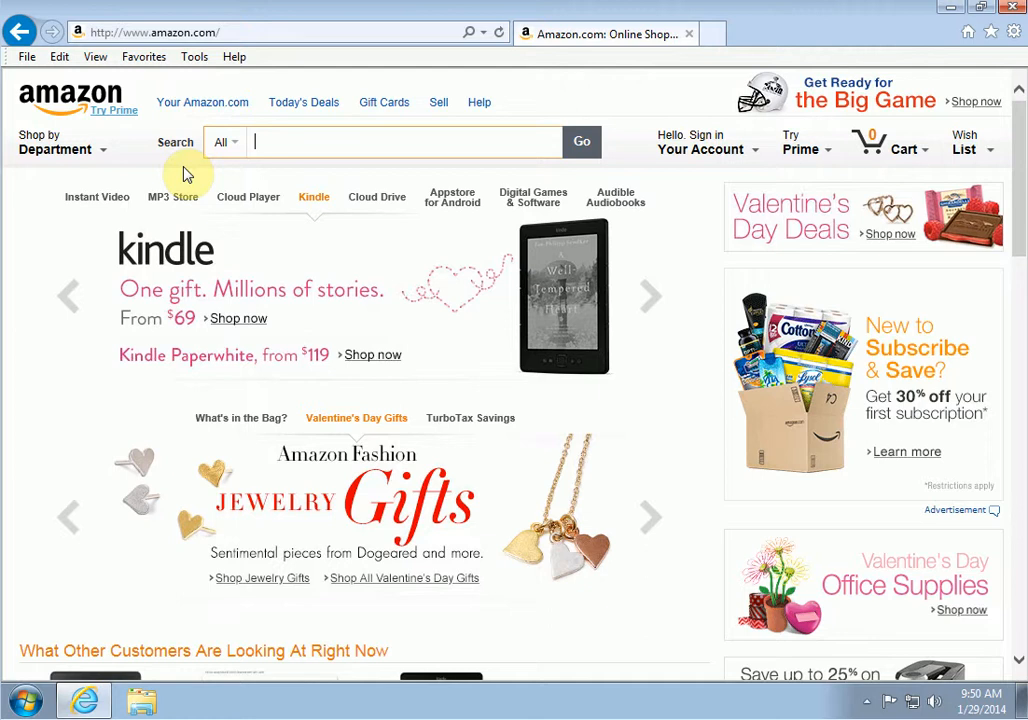
mouse_move(184, 172)
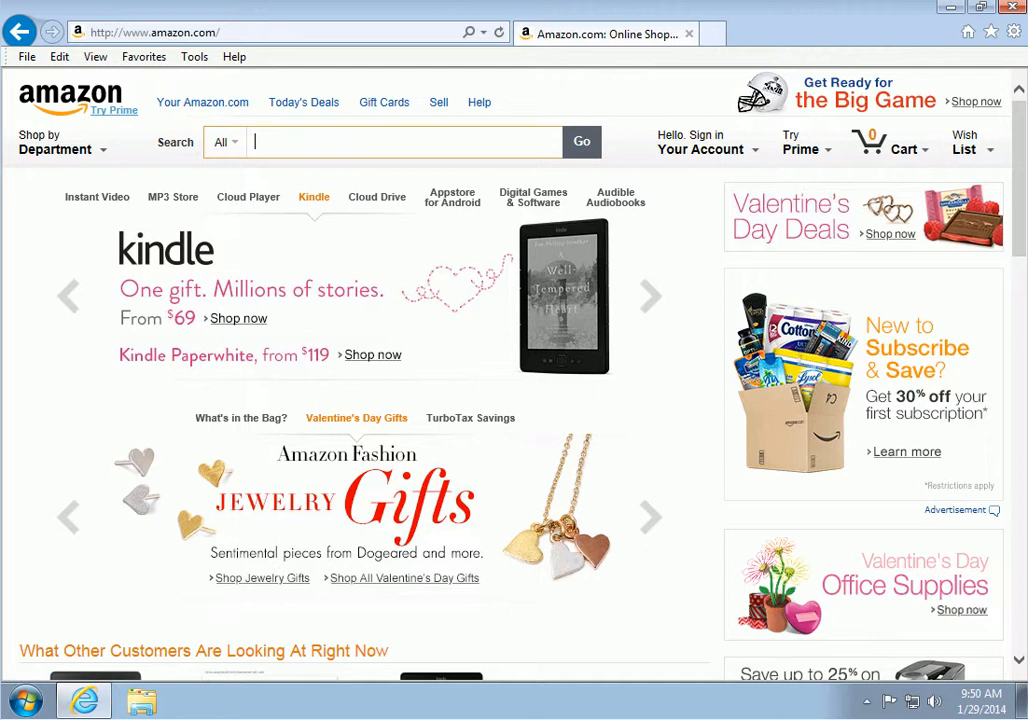
mouse_move(280, 32)
text(adob)
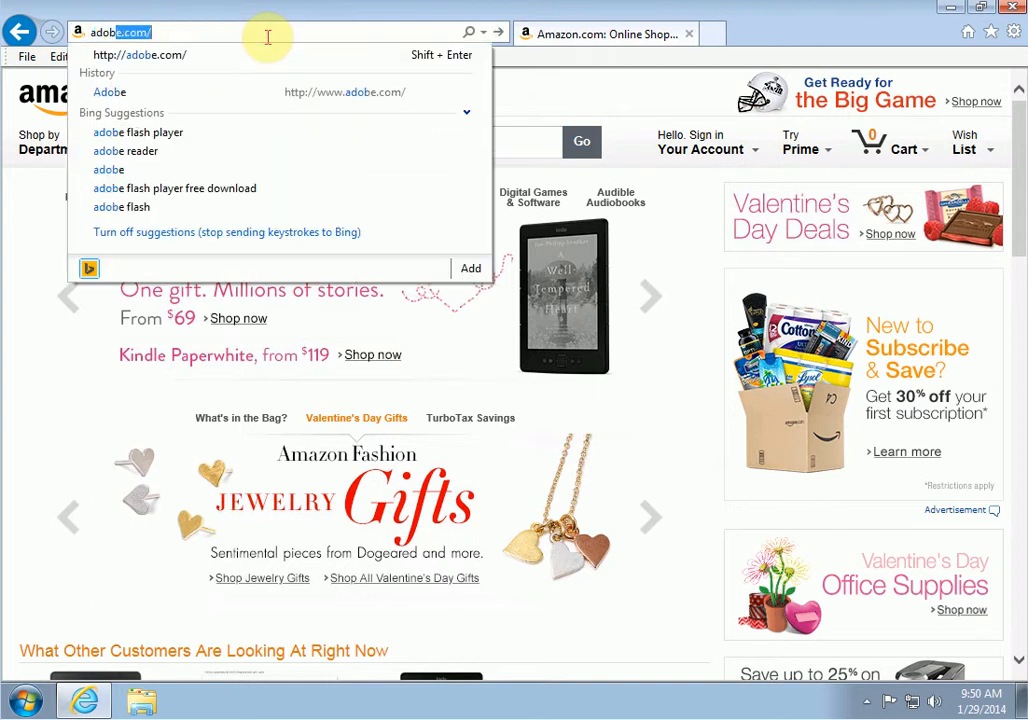
- Load adobe.com and scroll down to the Downloads section of the home page
click(108, 92)
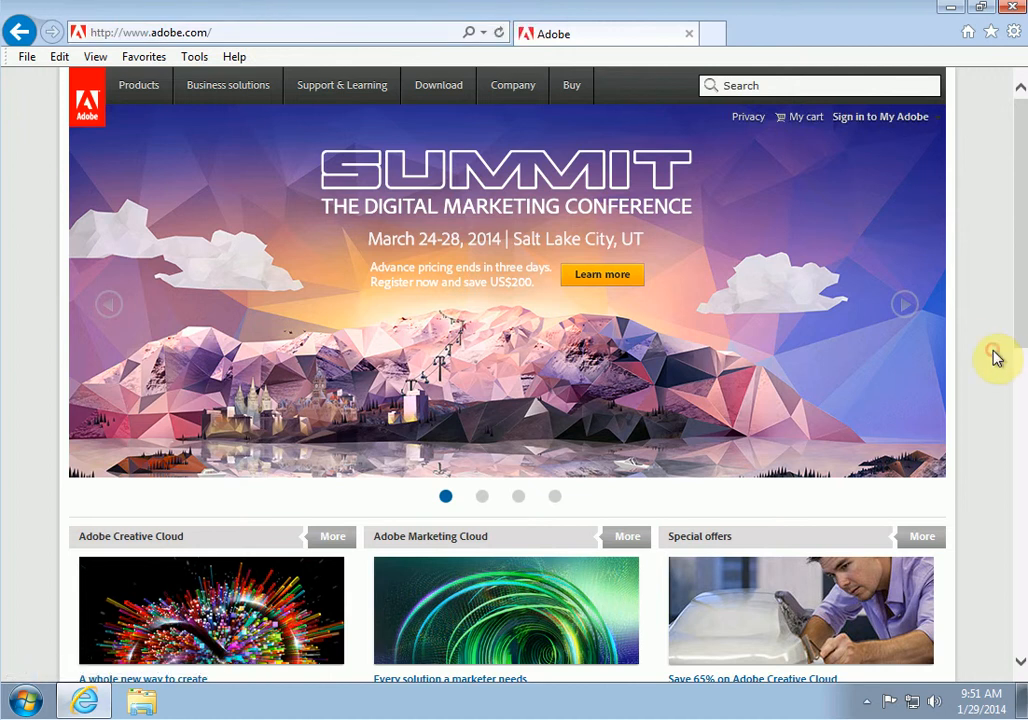
scroll(down, 3)
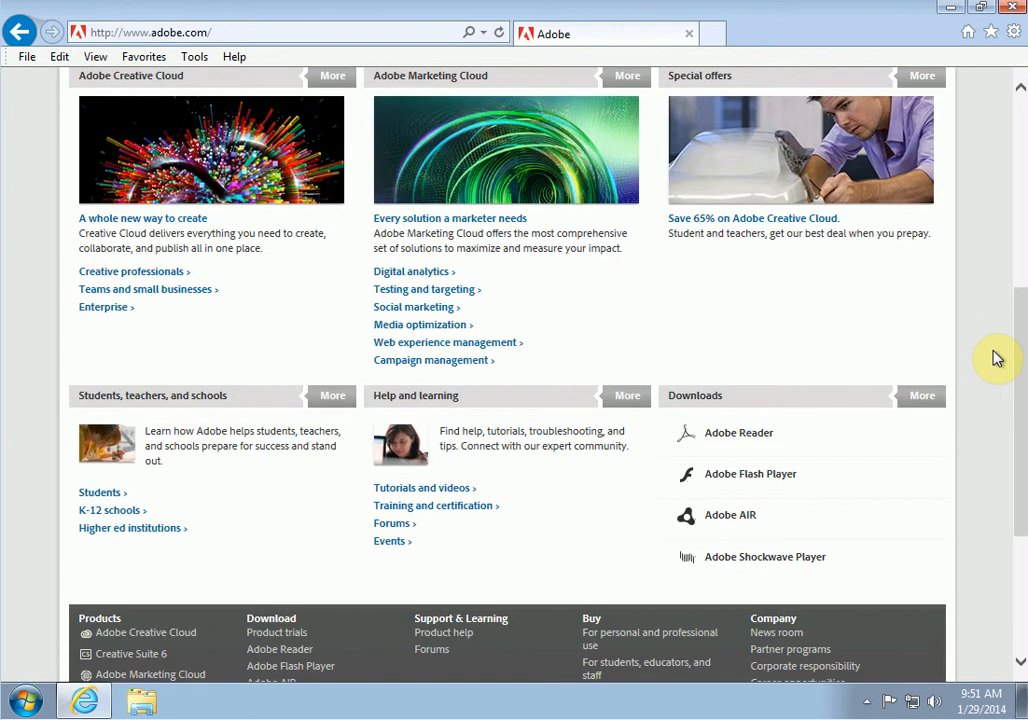
mouse_move(964, 472)
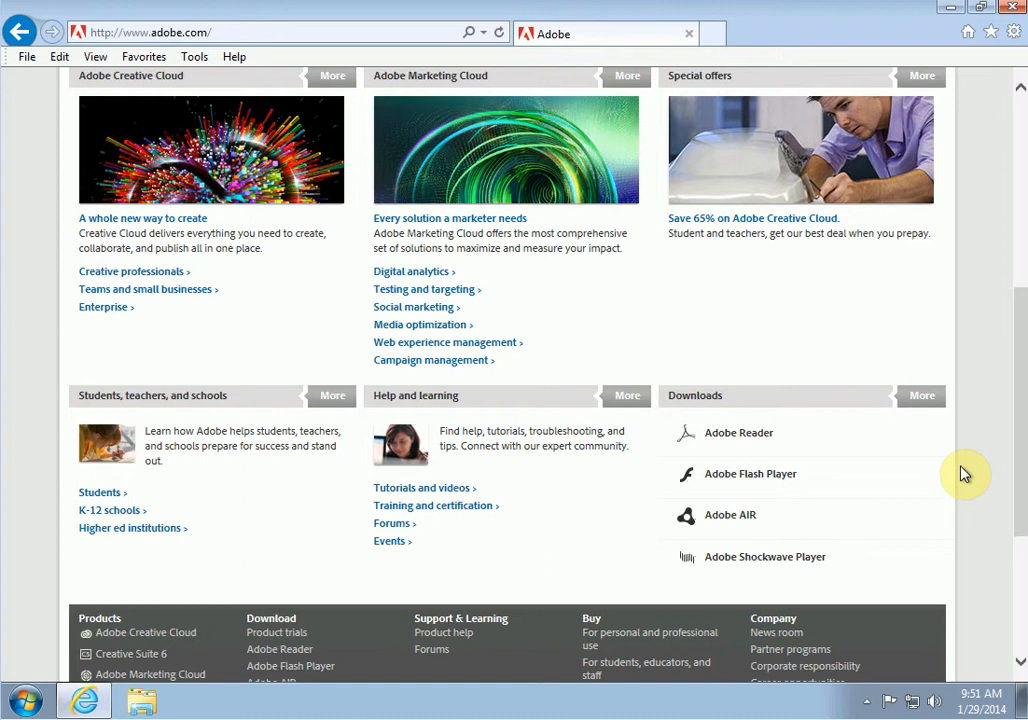
mouse_move(820, 432)
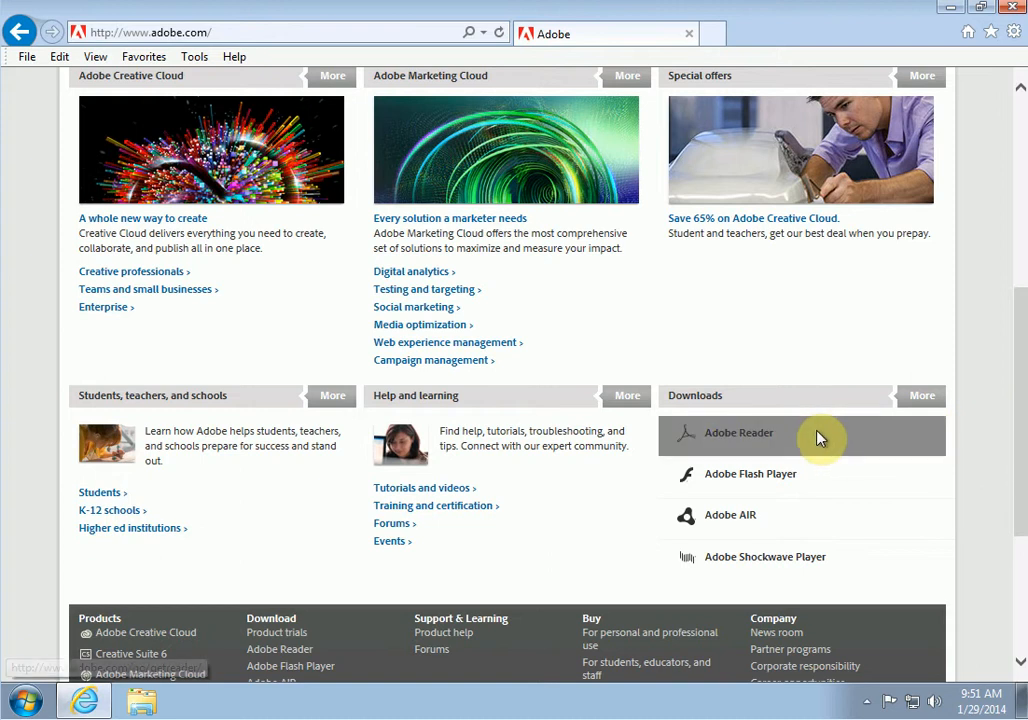
mouse_move(390, 224)
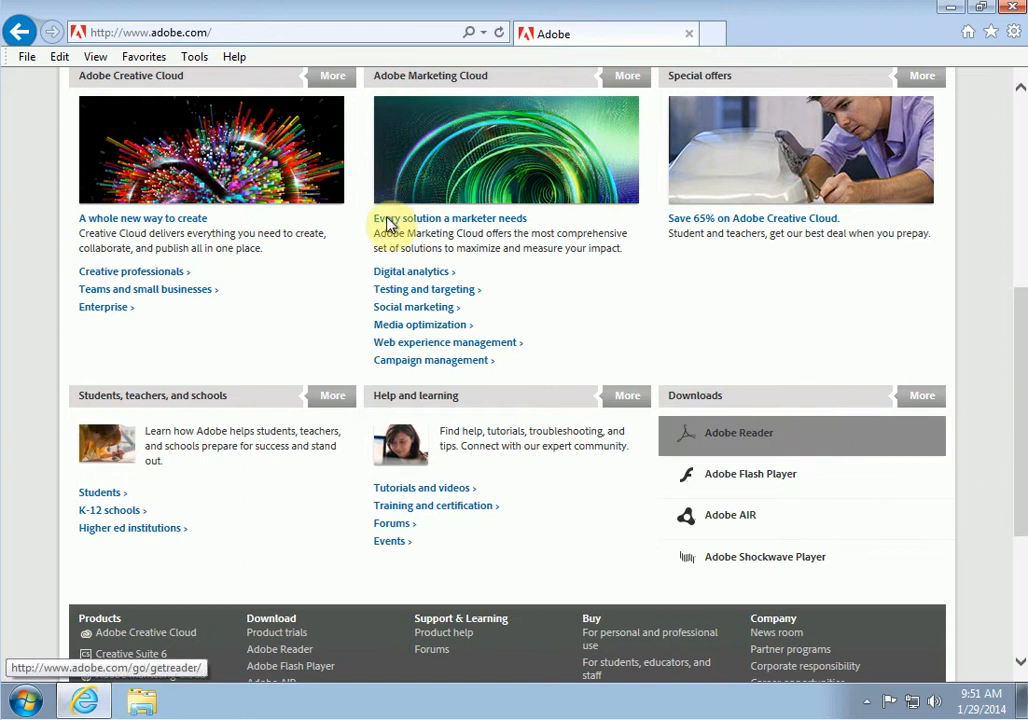
mouse_move(876, 480)
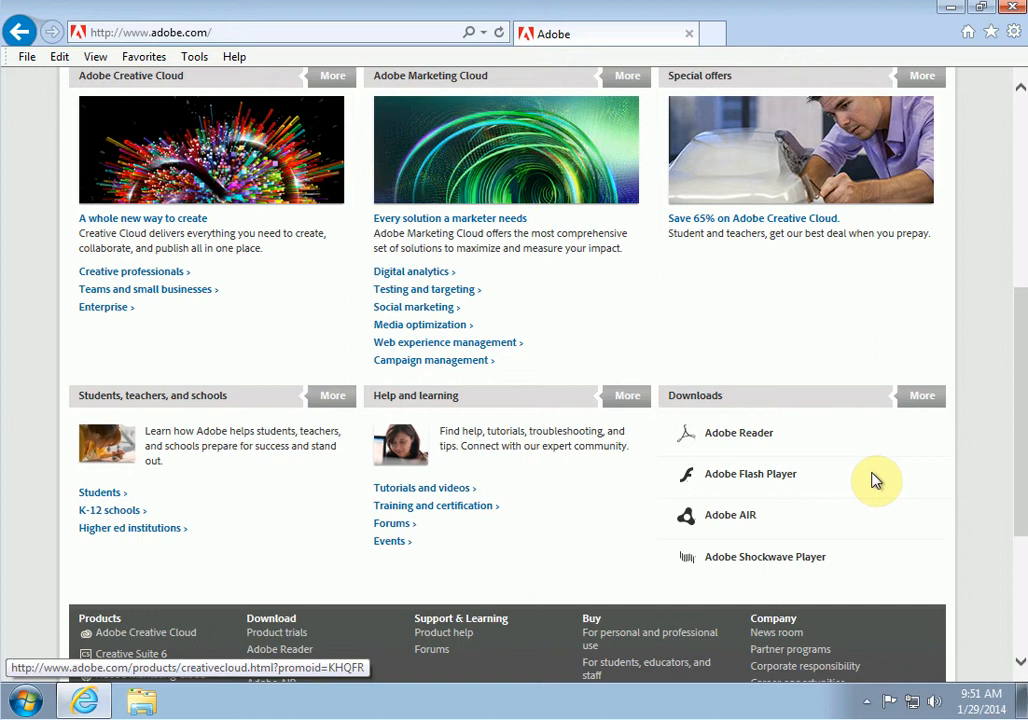
mouse_move(756, 440)
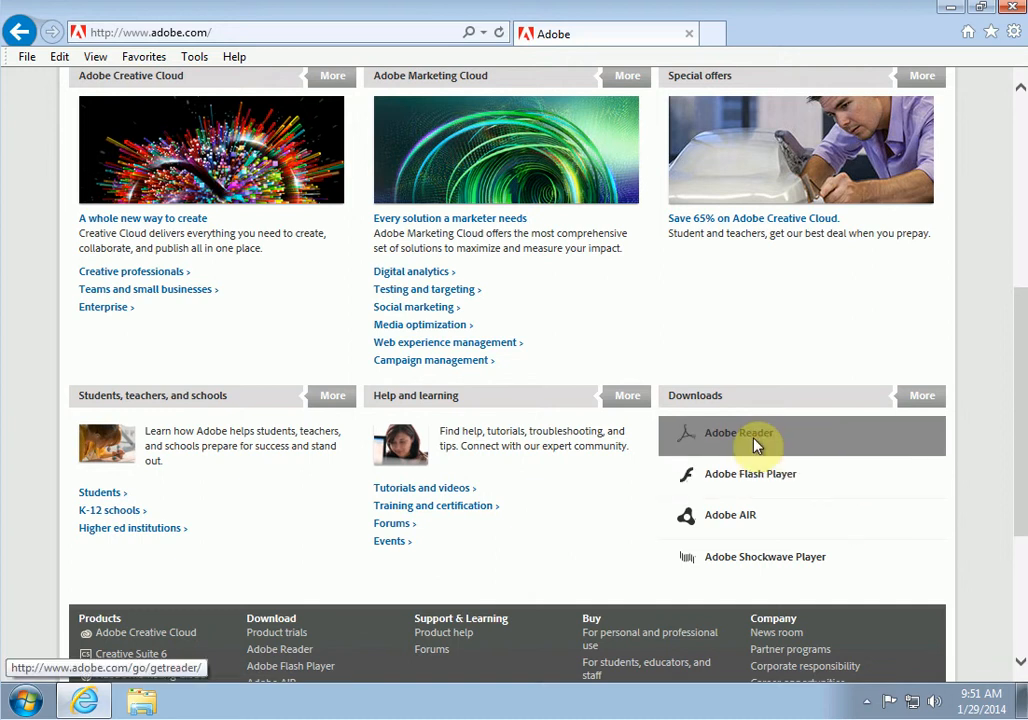
mouse_move(738, 472)
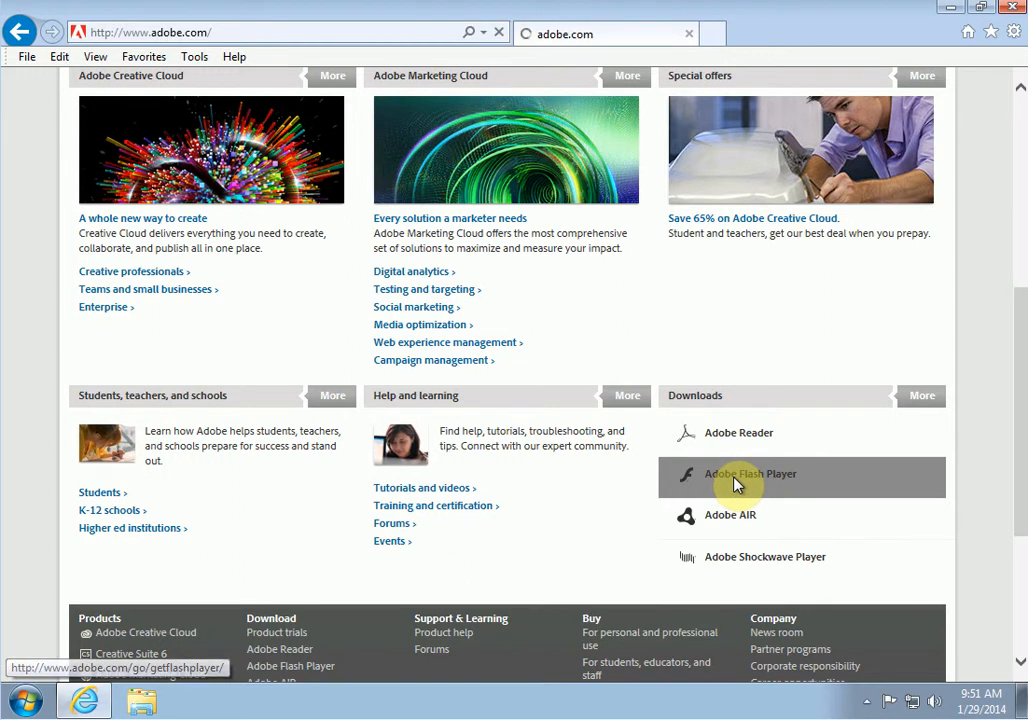
- Go to the Flash Player download page and uncheck the optional Google Chrome and Toolbar offer
click(750, 474)
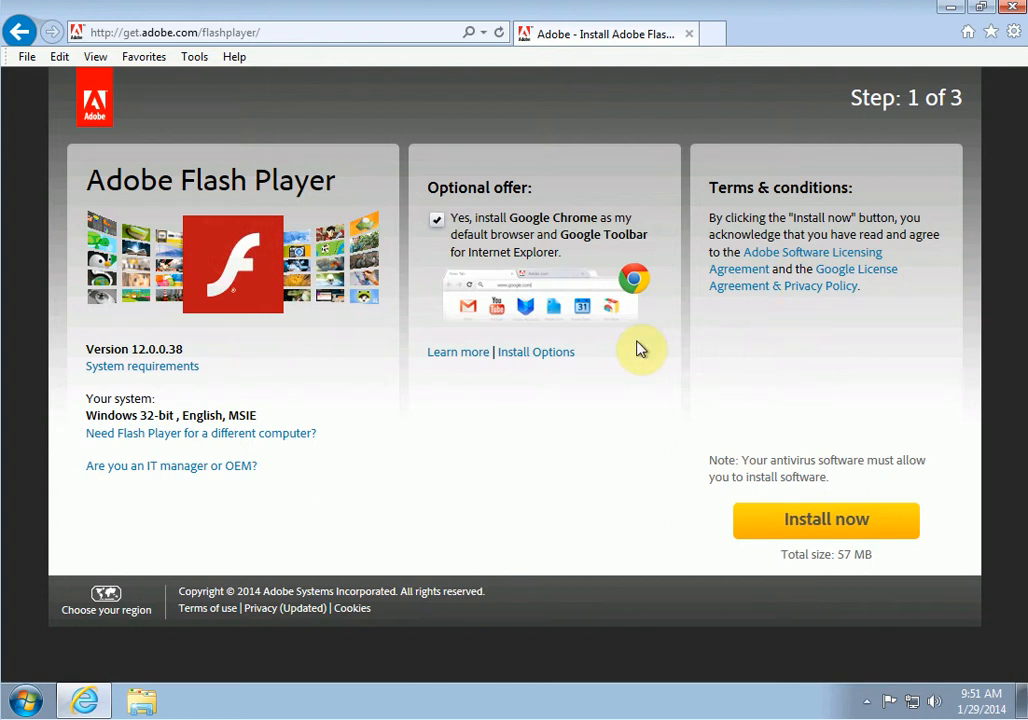
mouse_move(310, 332)
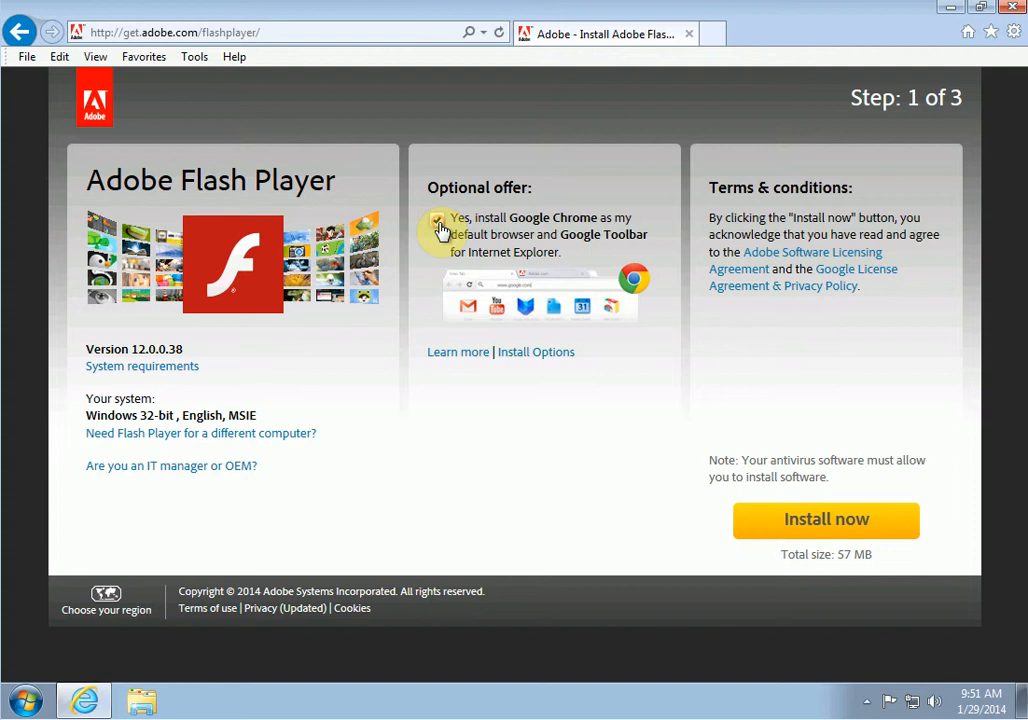
click(436, 222)
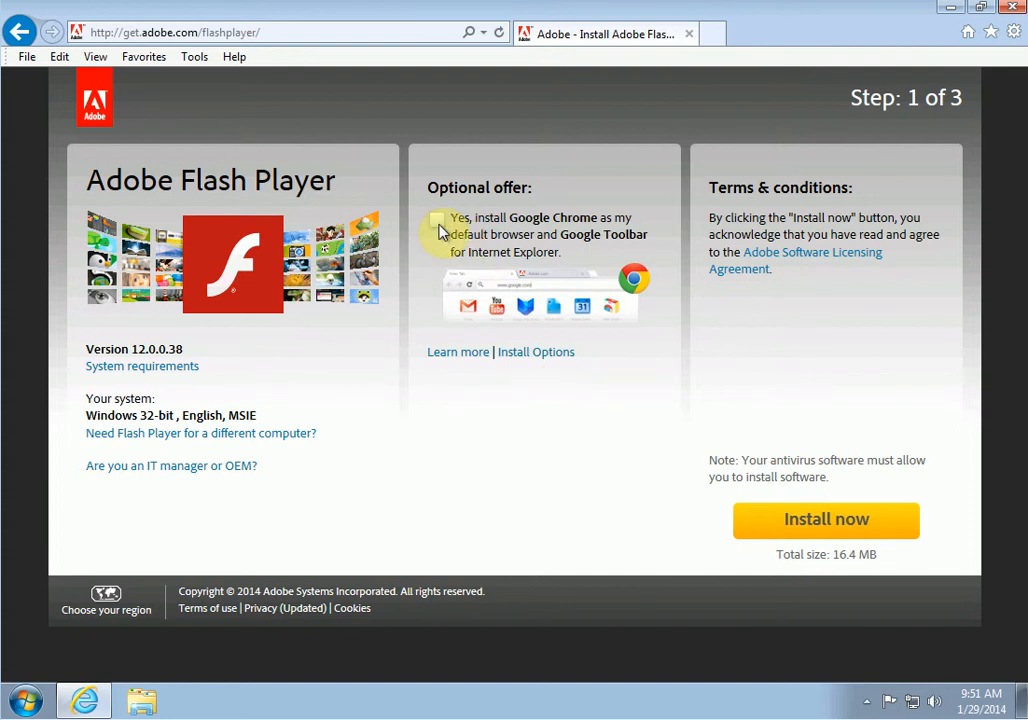
click(436, 222)
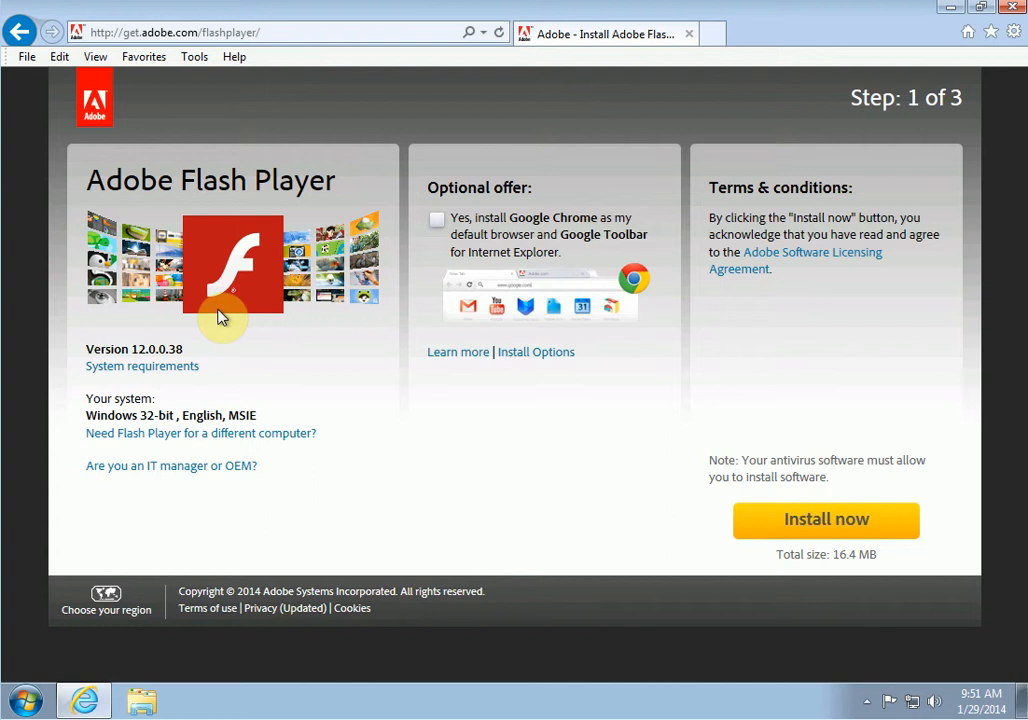
mouse_move(460, 236)
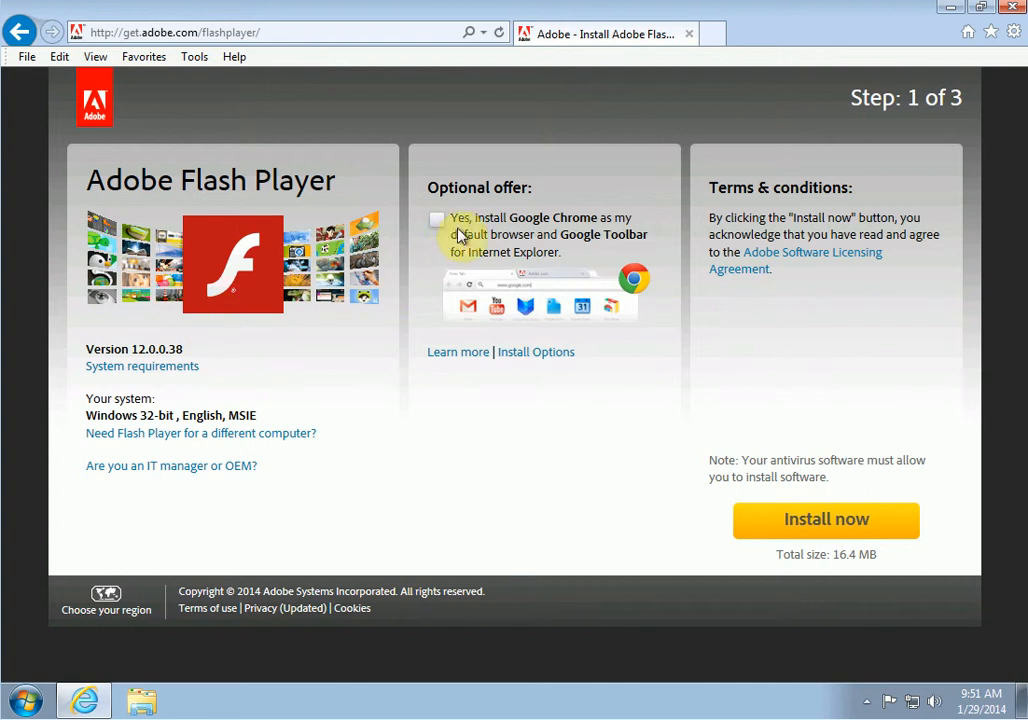
mouse_move(524, 230)
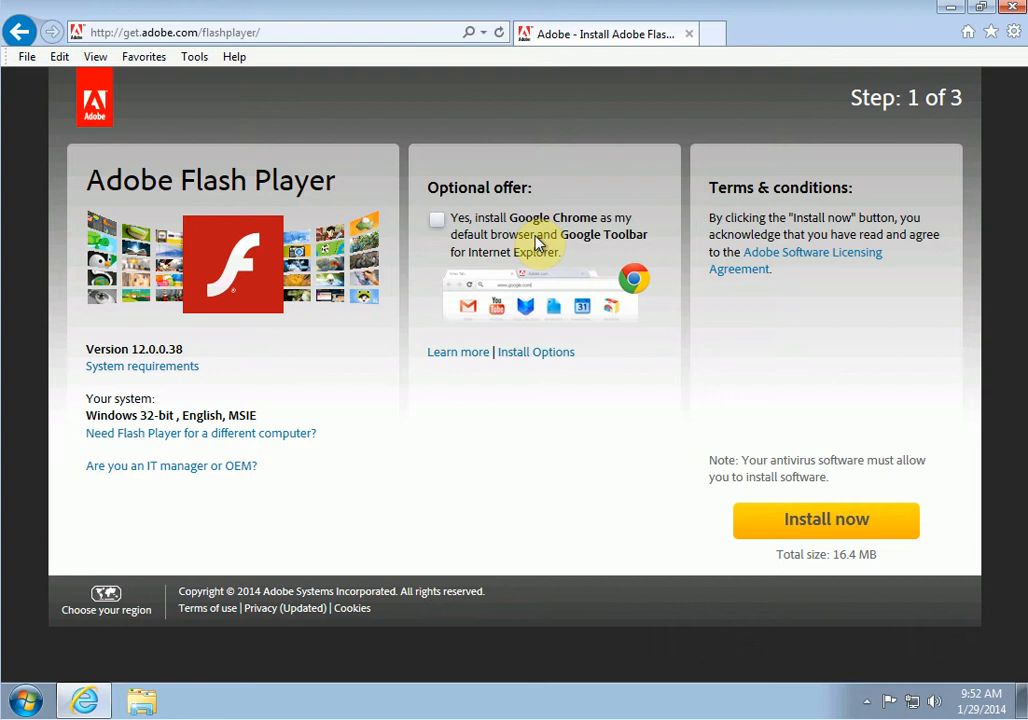
mouse_move(460, 240)
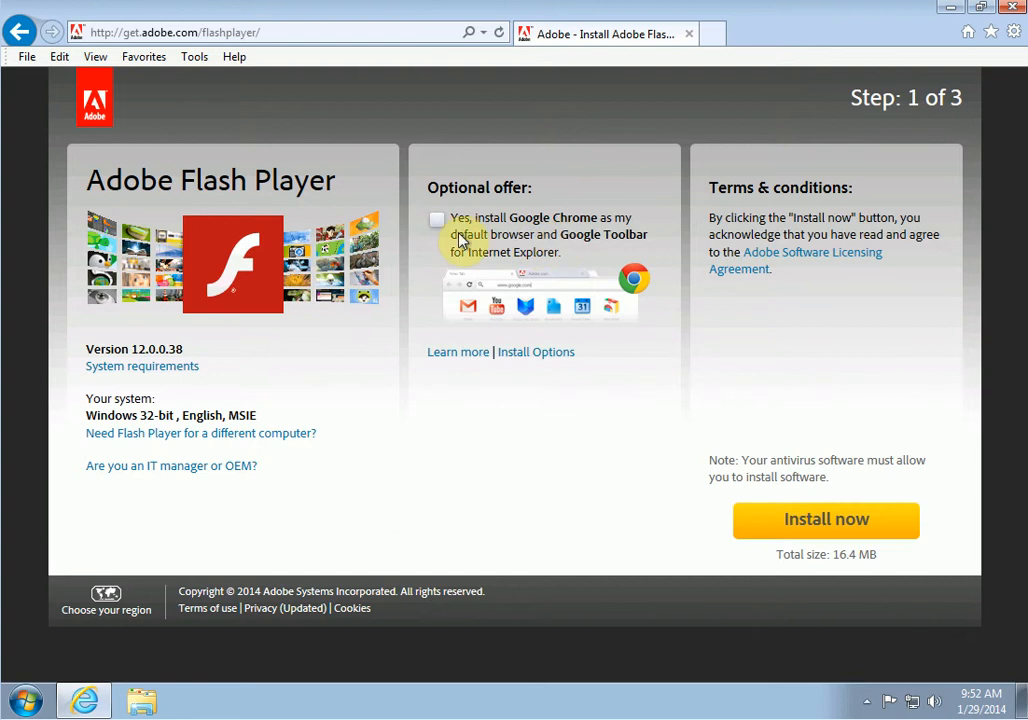
mouse_move(568, 288)
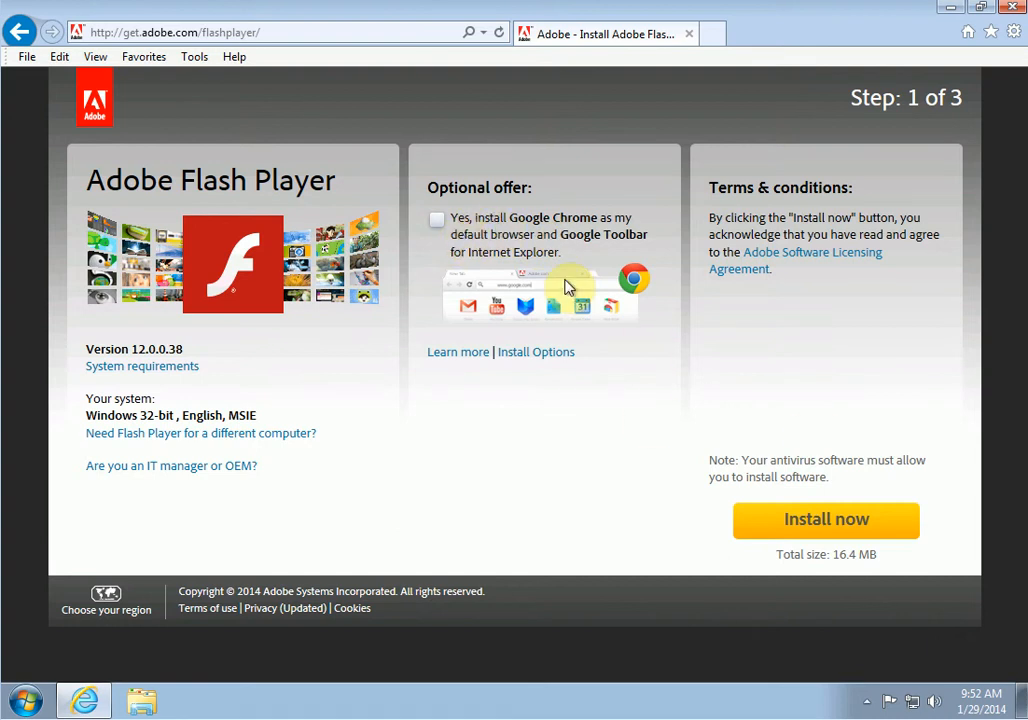
- Download the Flash Player installer and run it from the download notification bar
click(824, 520)
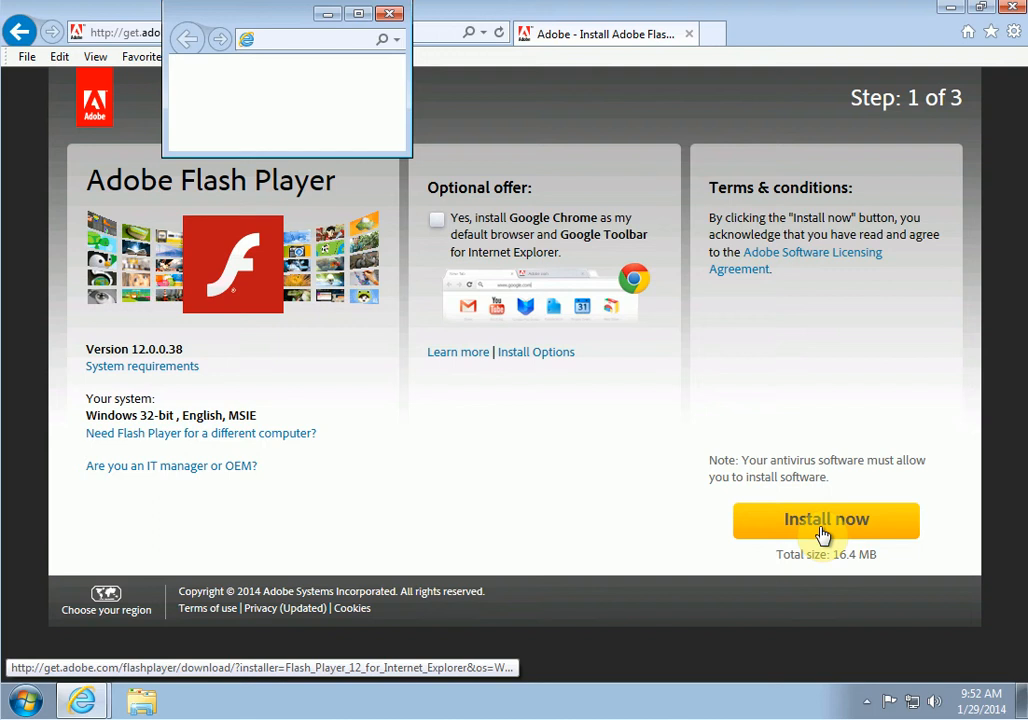
click(826, 520)
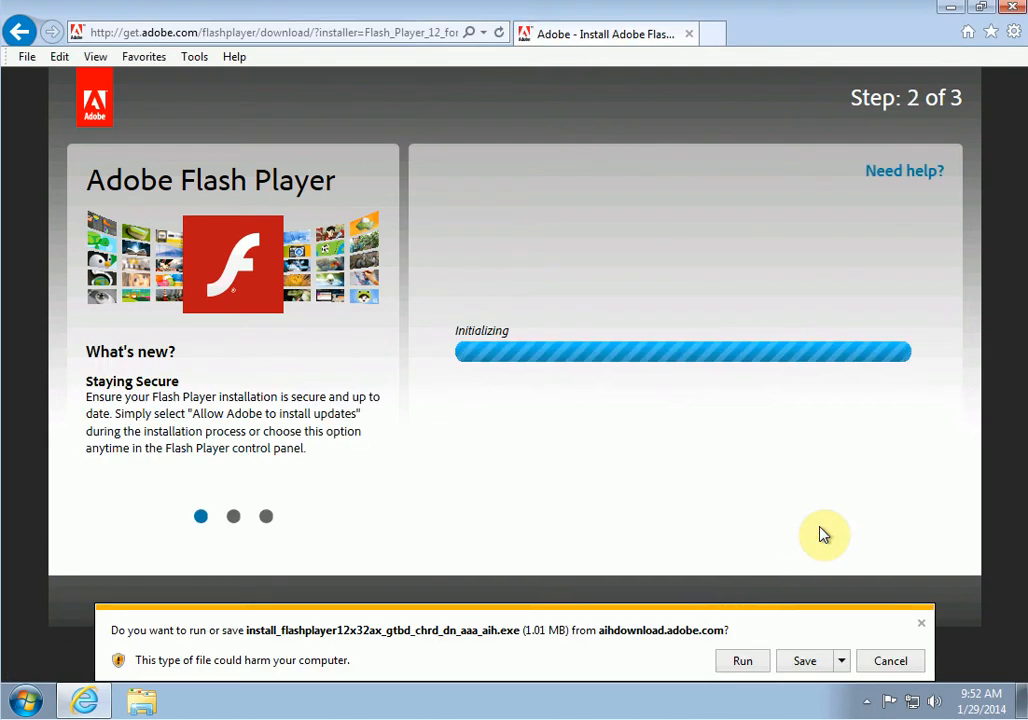
mouse_move(680, 660)
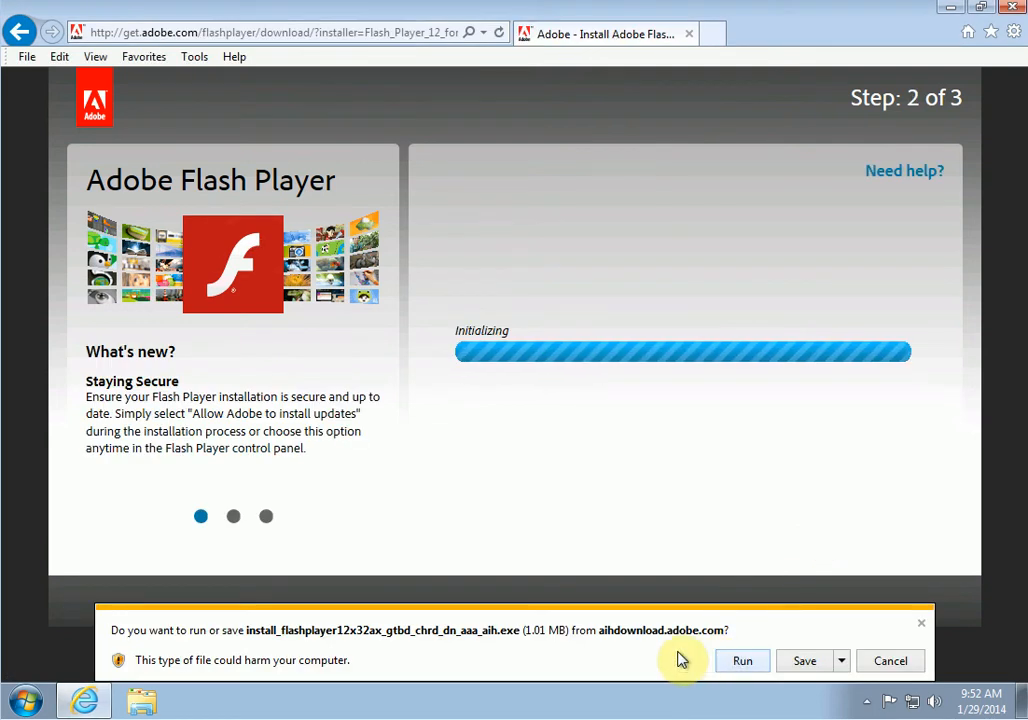
click(742, 660)
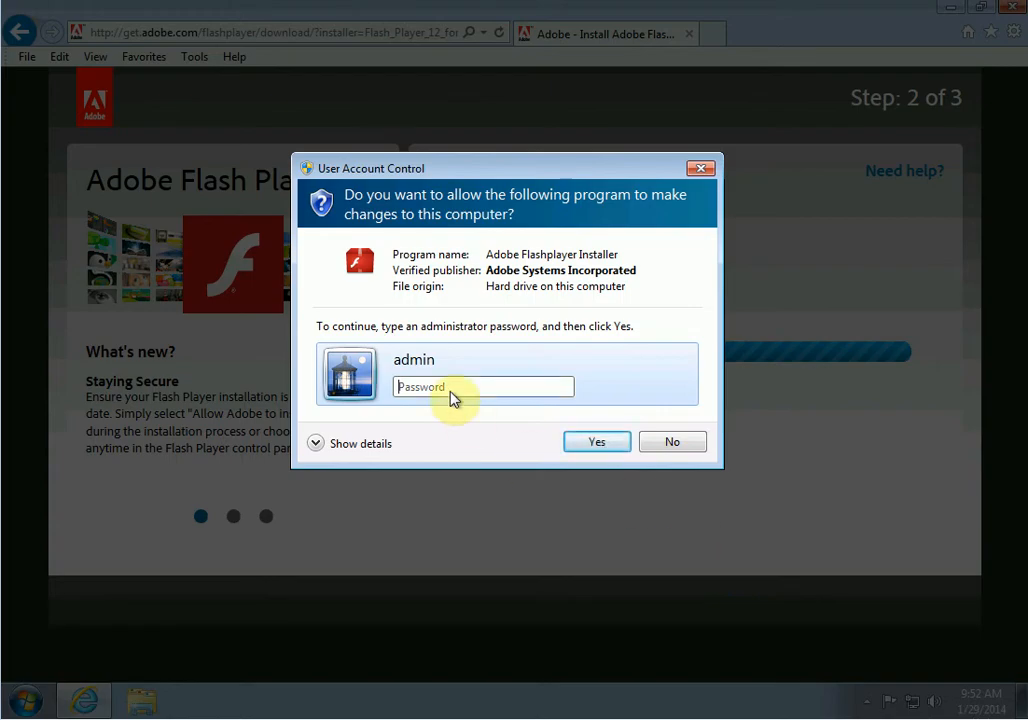
- Enter the administrator password in User Account Control and approve the installer with Yes
click(482, 388)
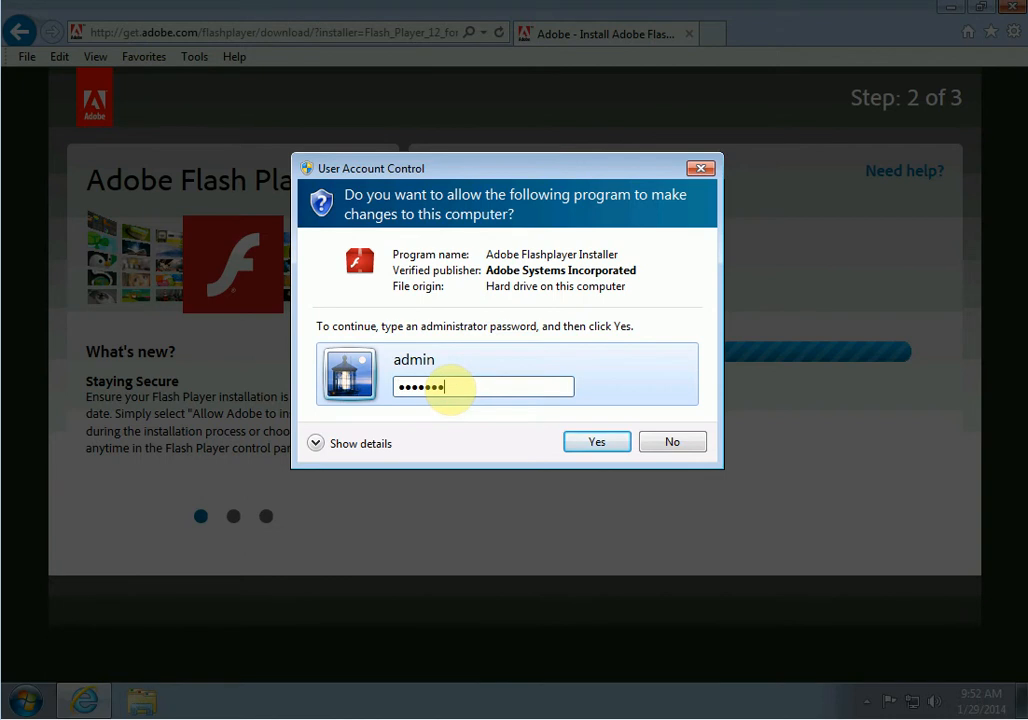
click(596, 442)
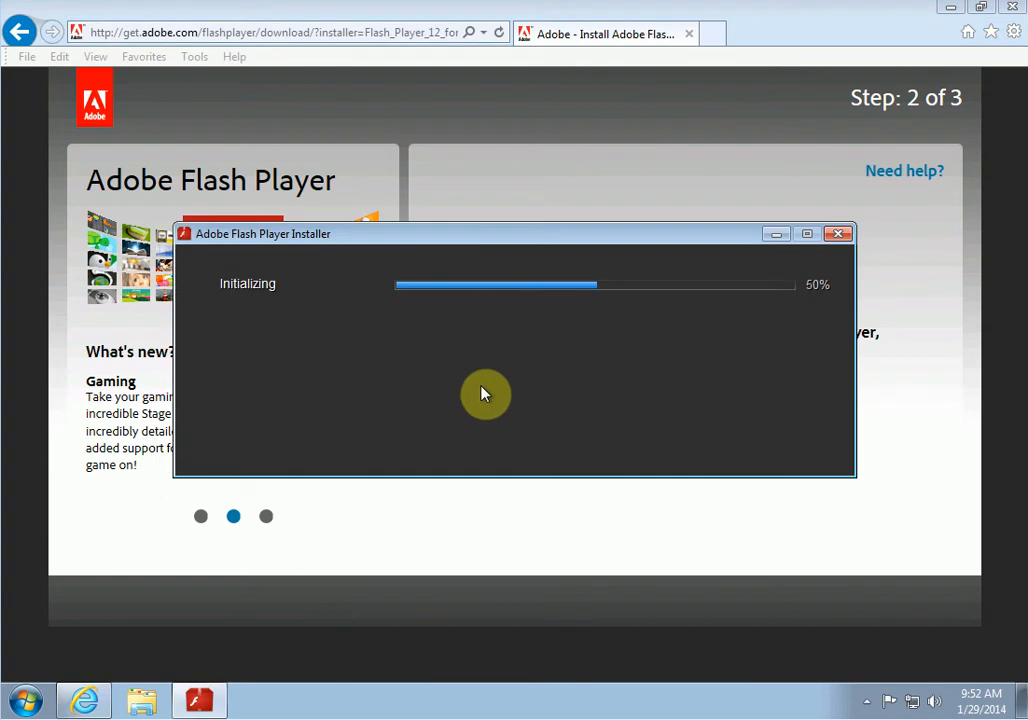
mouse_move(390, 370)
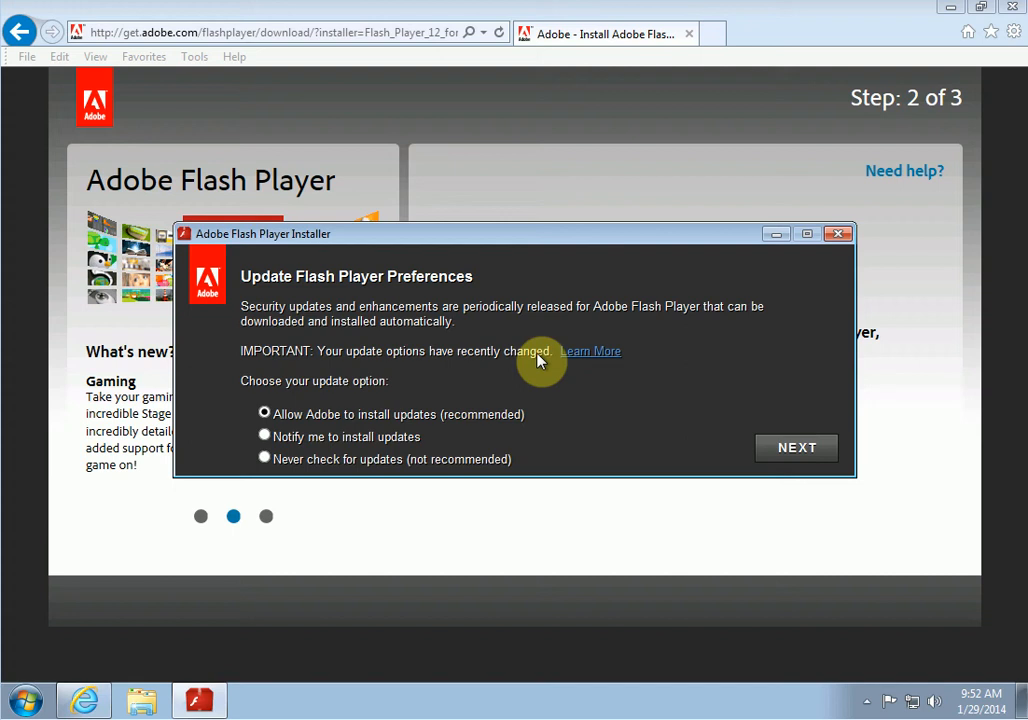
mouse_move(280, 424)
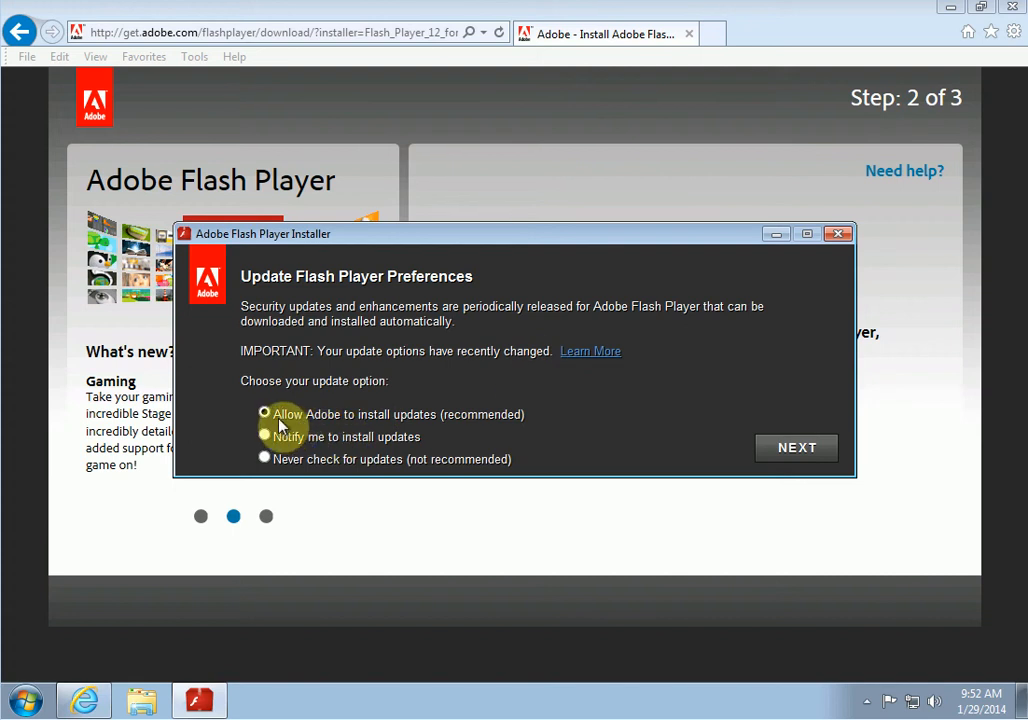
mouse_move(448, 424)
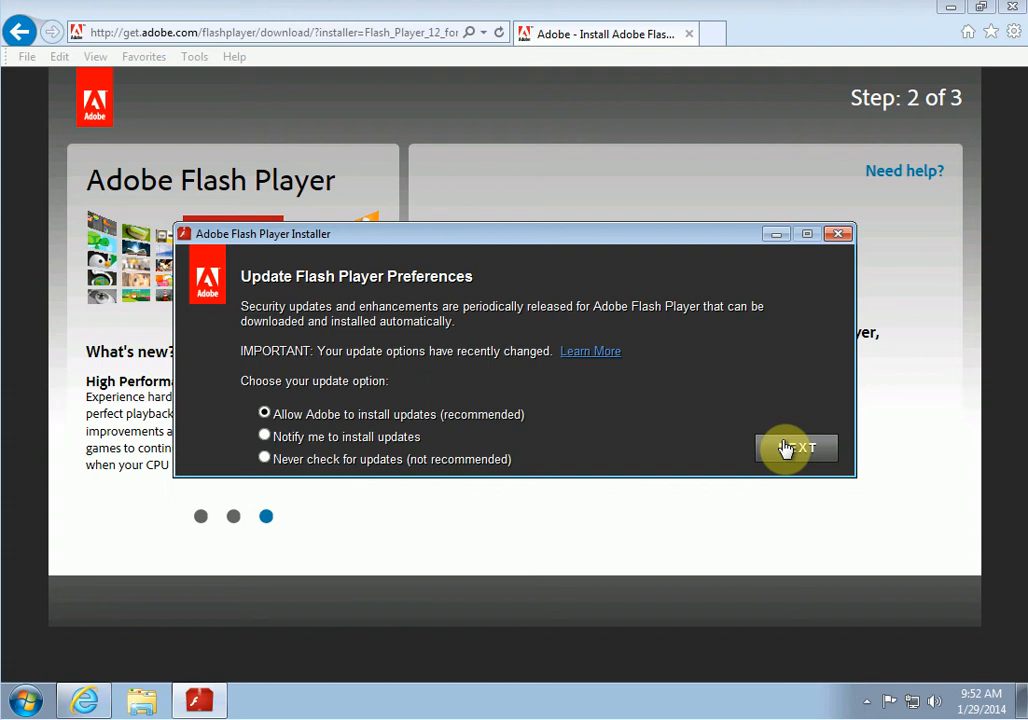
mouse_move(270, 456)
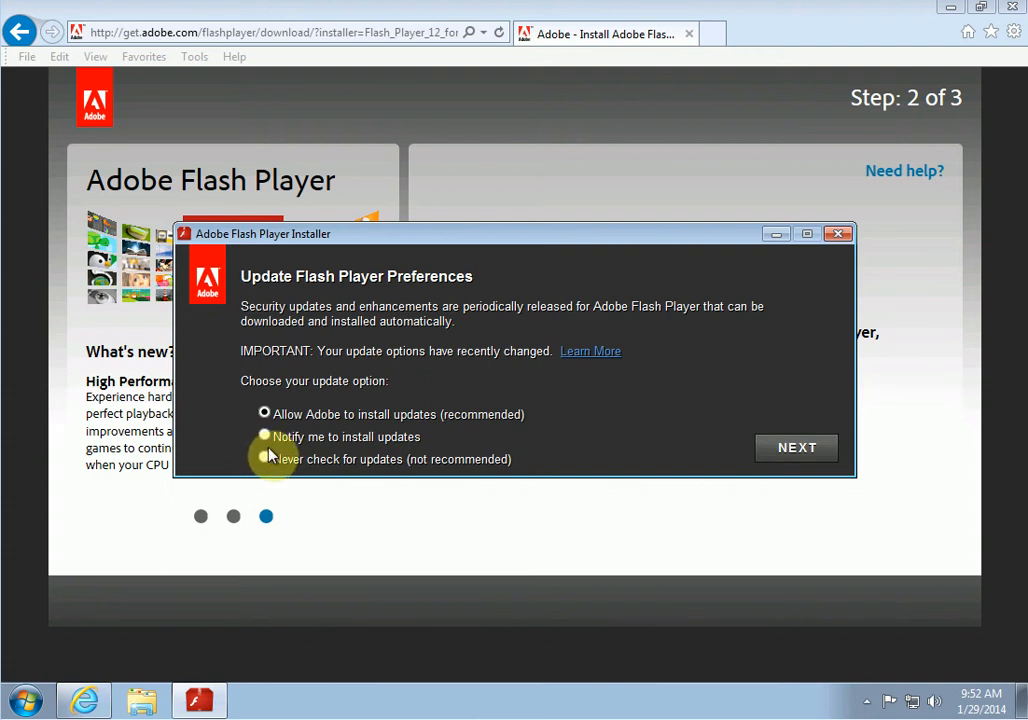
mouse_move(572, 434)
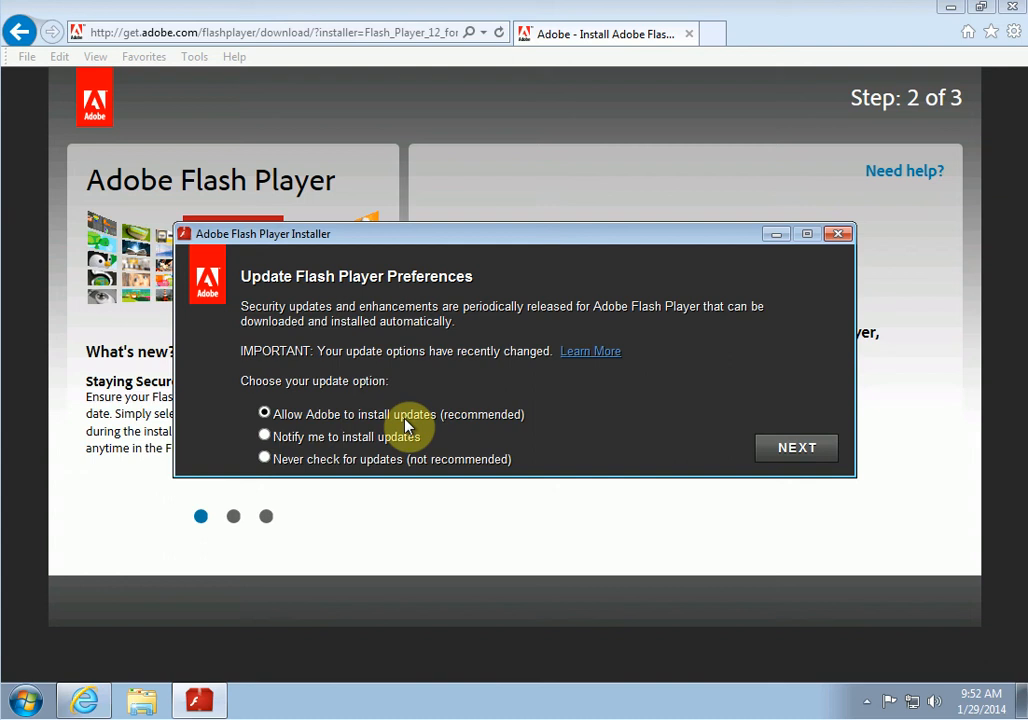
mouse_move(720, 428)
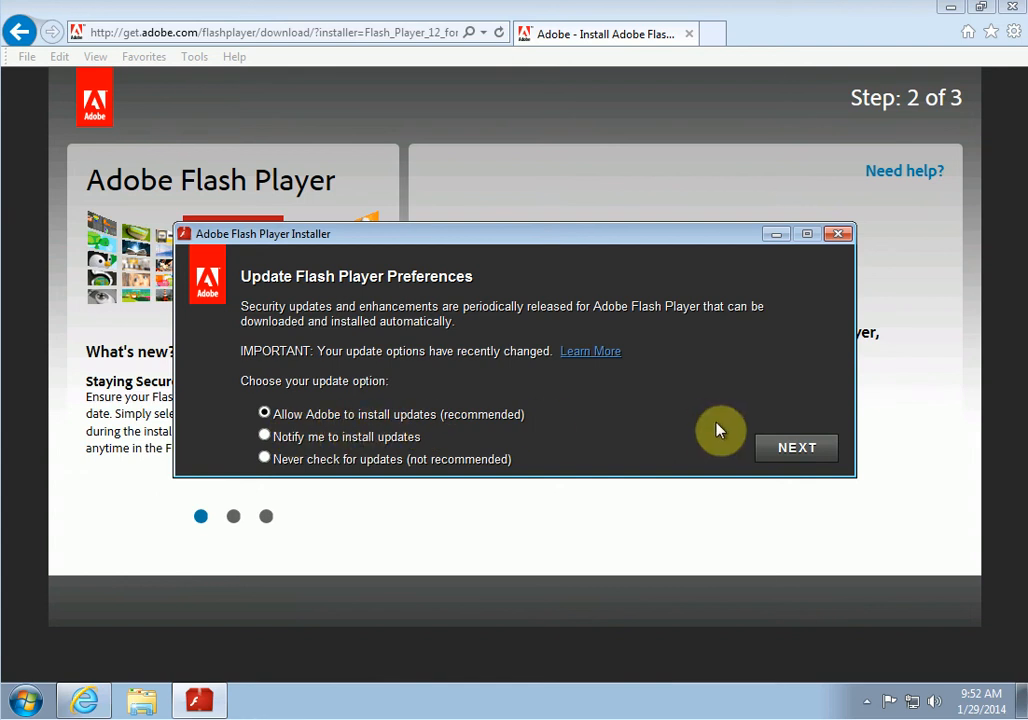
- Keep 'Allow Adobe to install updates' selected and continue so Flash Player 12 starts downloading
click(796, 448)
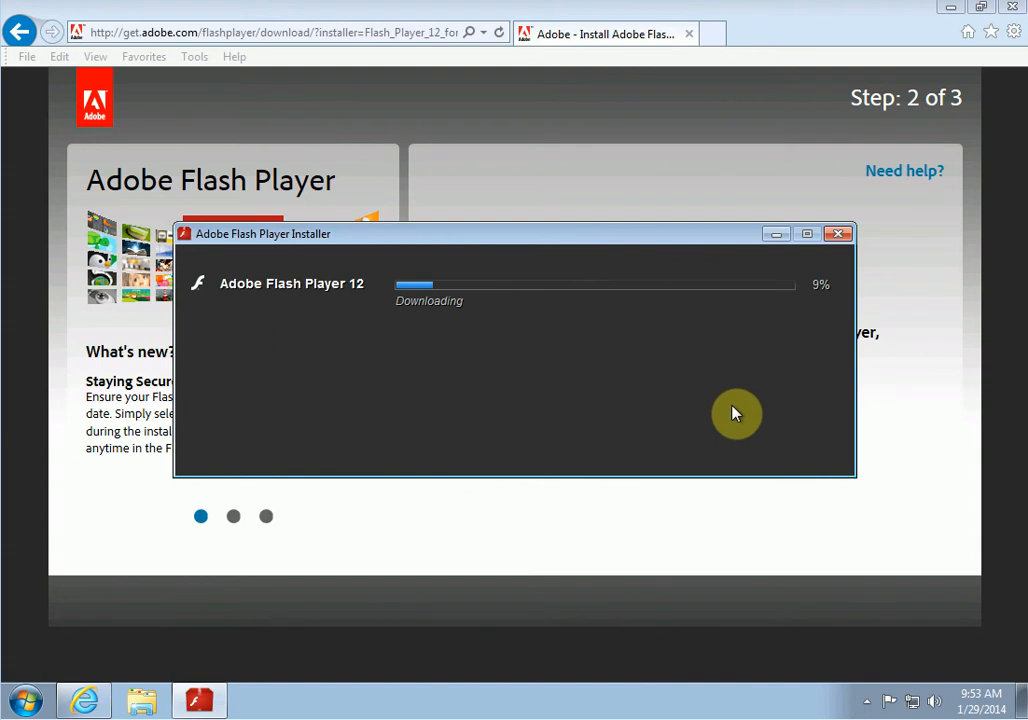
mouse_move(686, 392)
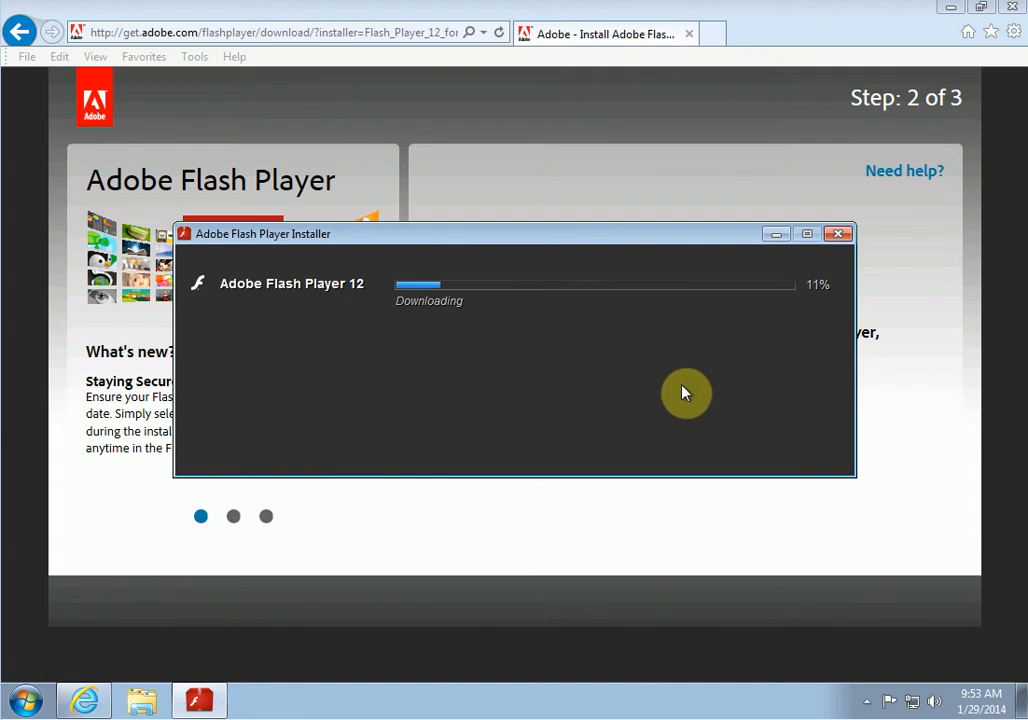
mouse_move(930, 336)
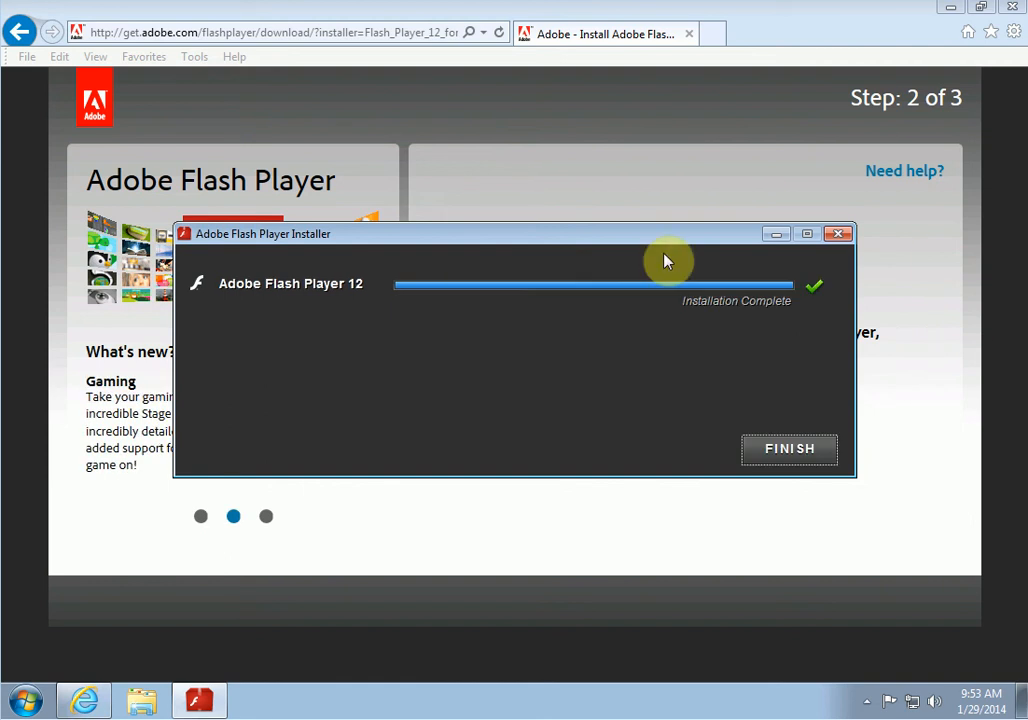
mouse_move(468, 480)
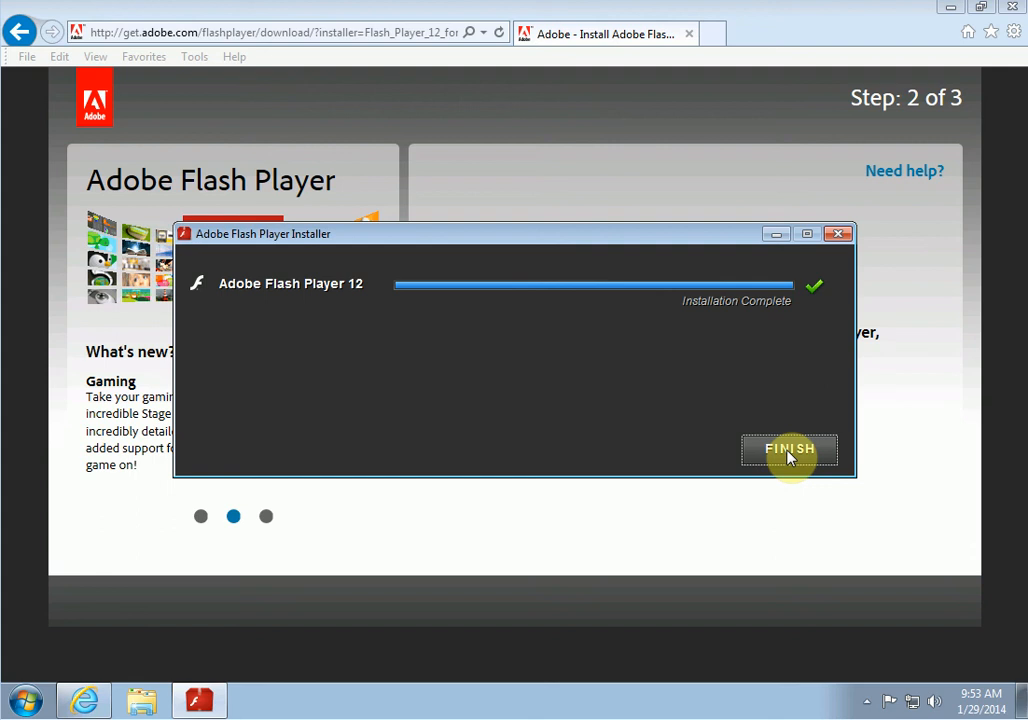
- Finish the installer once Flash Player 12 shows Installation Complete
click(788, 448)
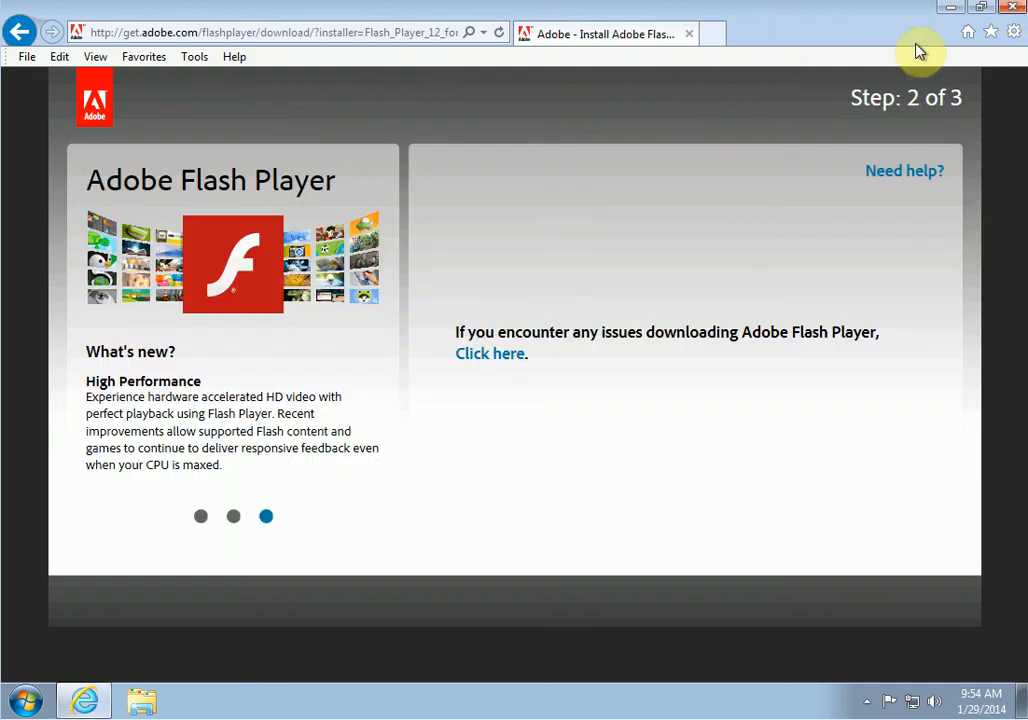
mouse_move(390, 178)
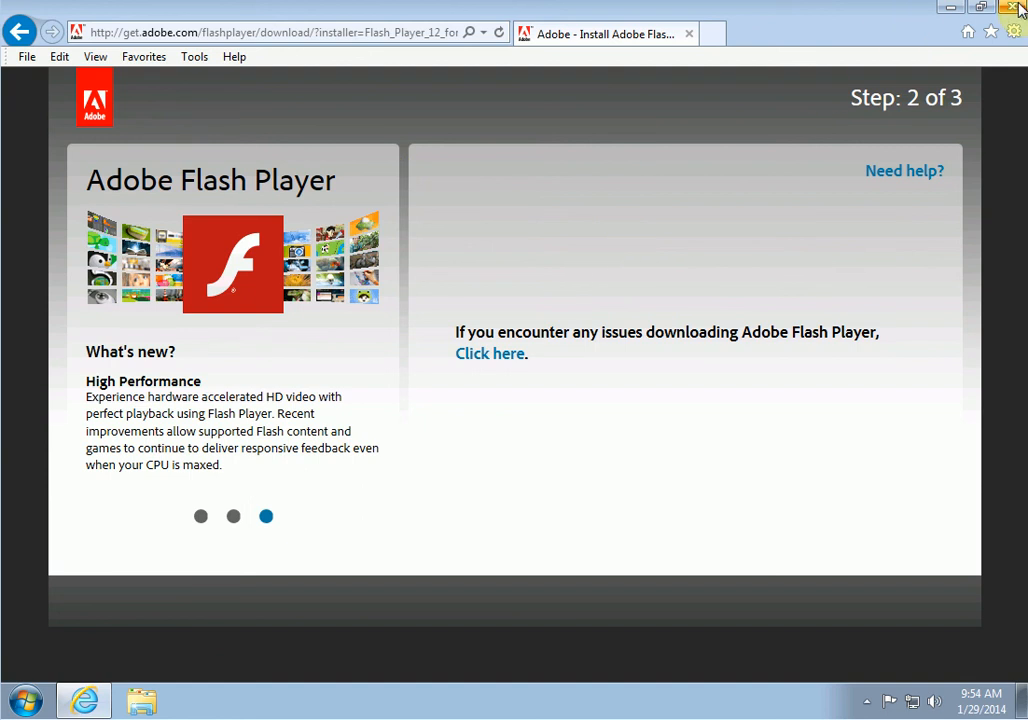
mouse_move(1012, 28)
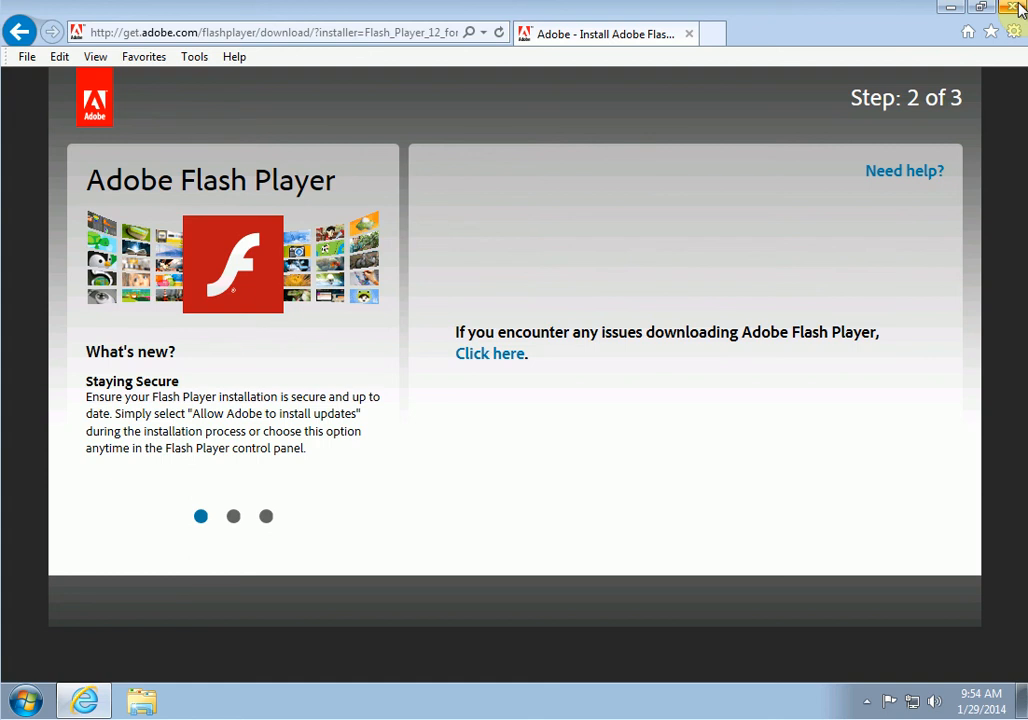
click(232, 516)
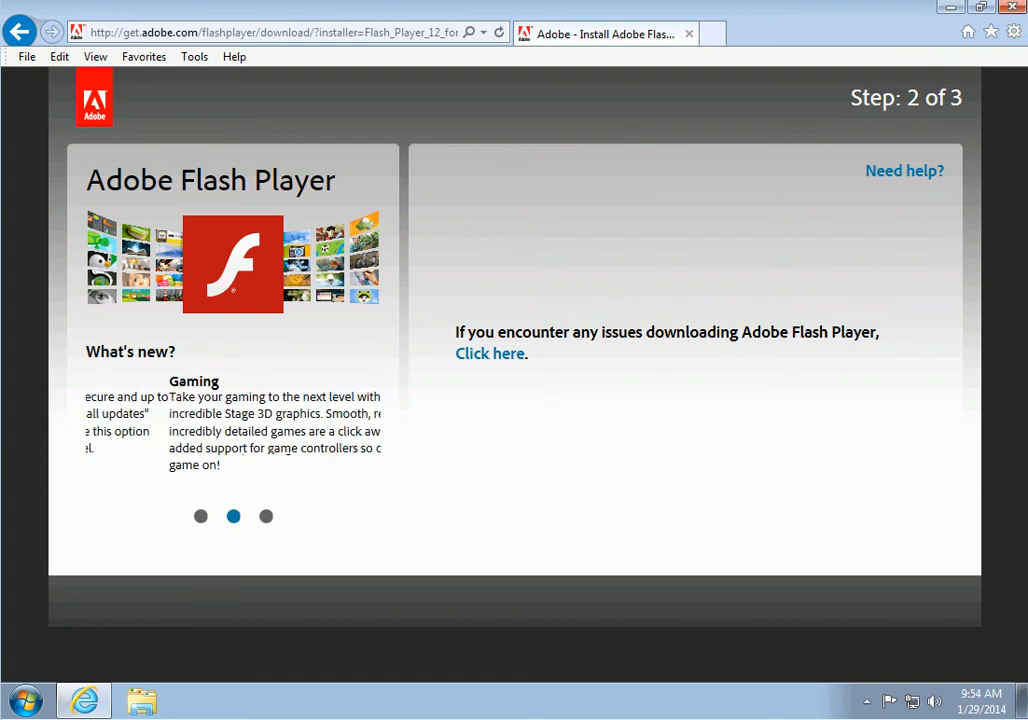